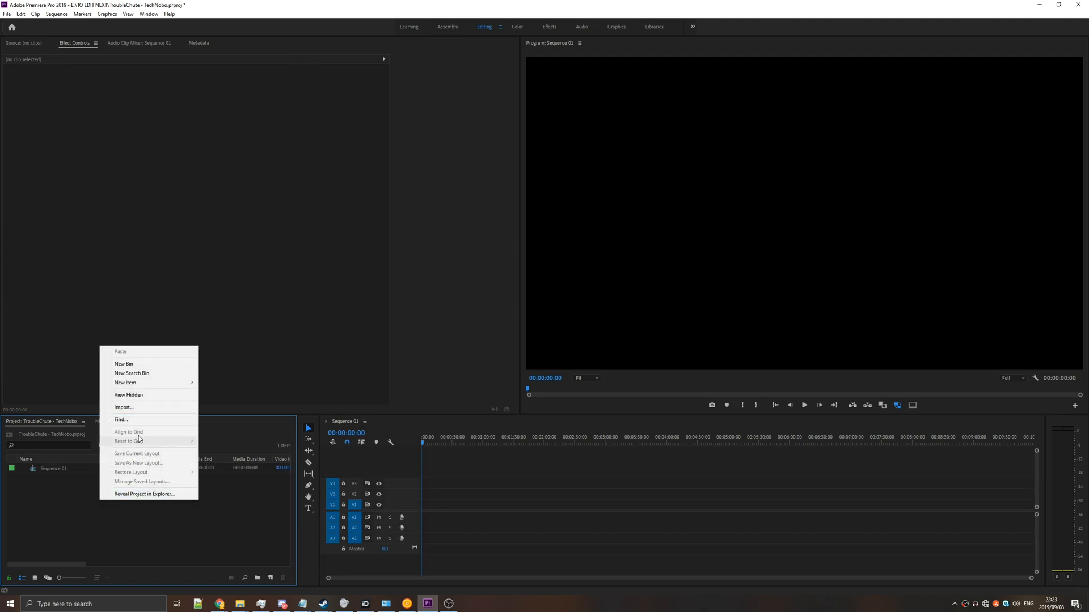
mouse_move(126, 382)
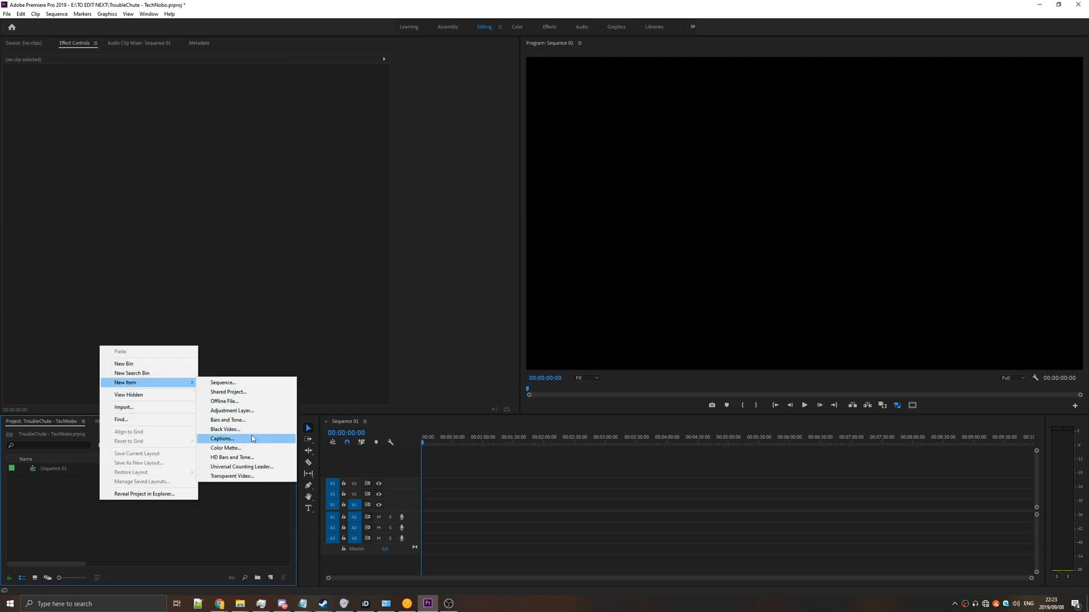
Create a white color matte with the default name in the Project panel.
left_click(224, 448)
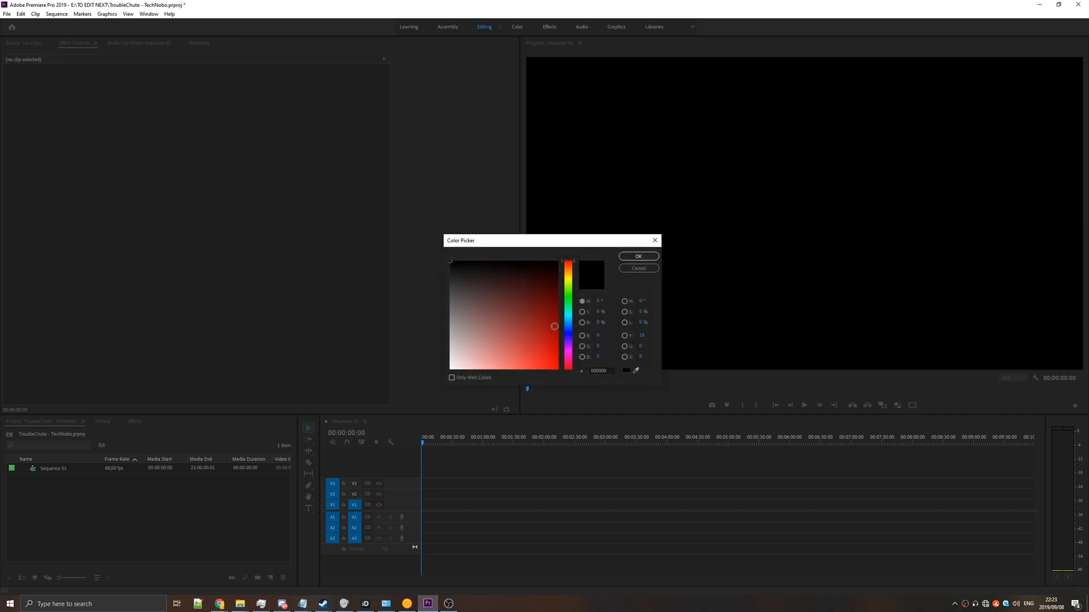
left_click(636, 256)
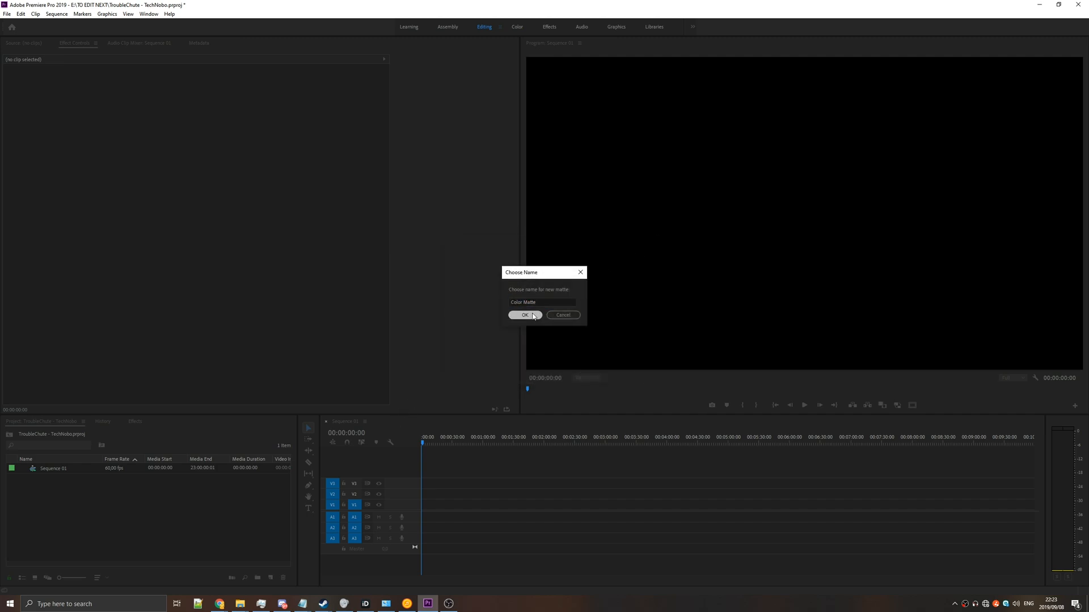
left_click(524, 314)
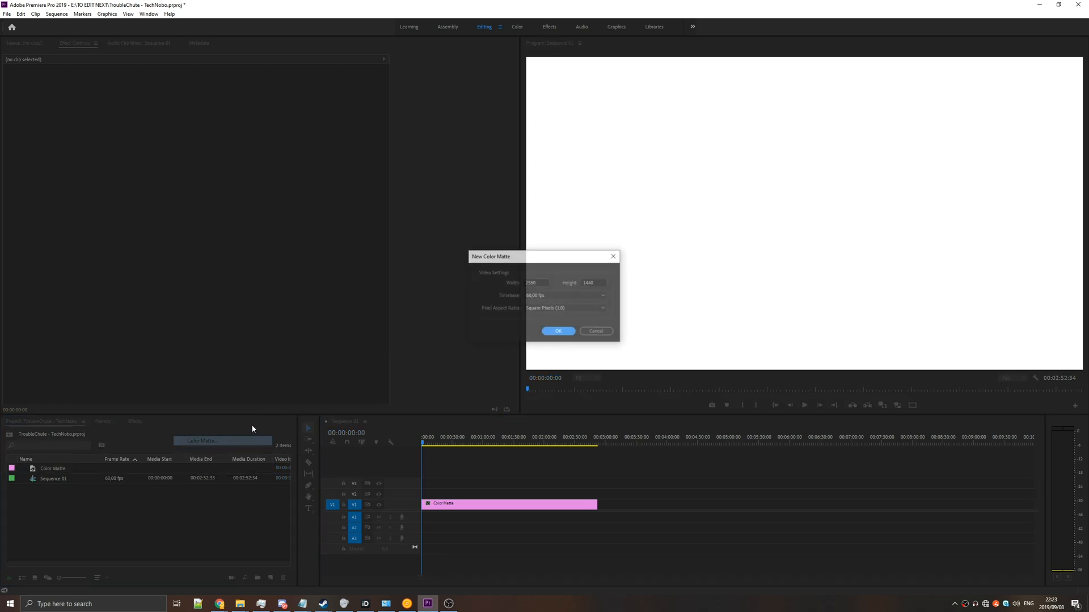
Create a second color matte and give it a red colour.
left_click(558, 331)
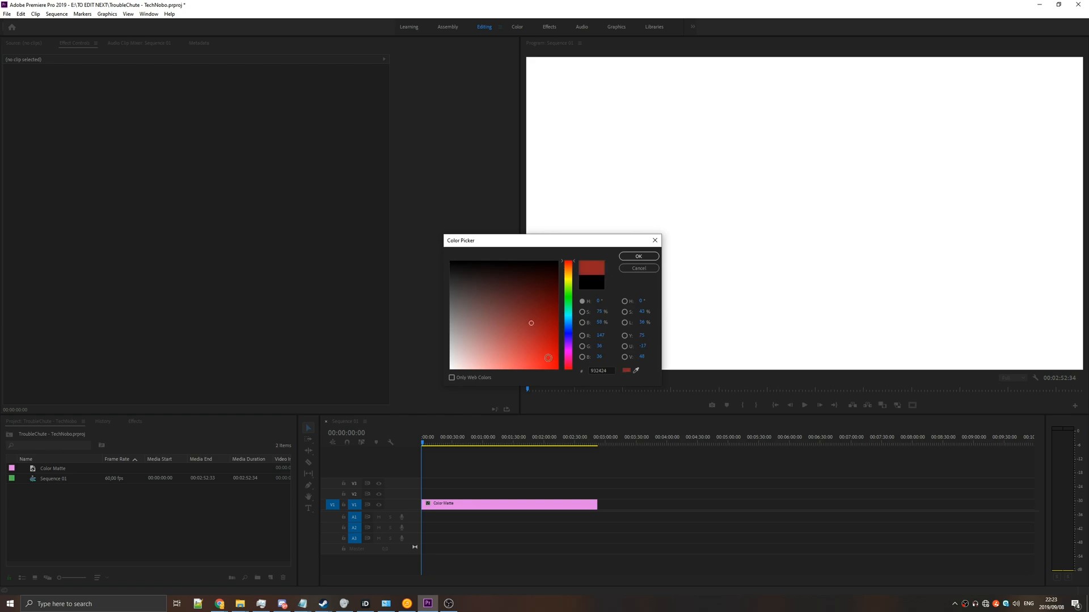
left_click(636, 255)
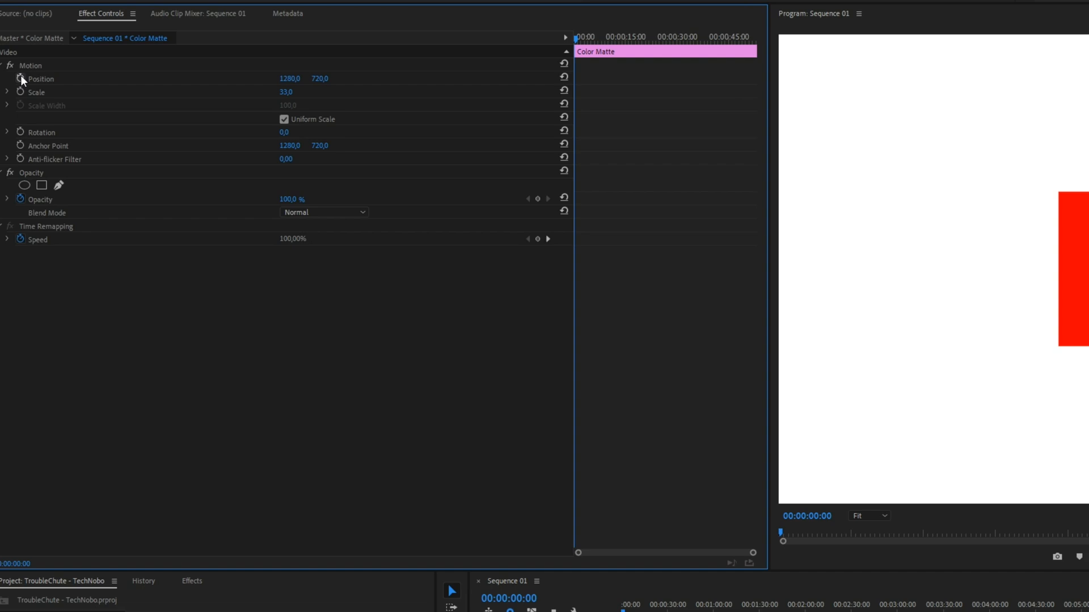
Scale the red matte to 33 and position it on the right of the white frame.
left_click(20, 79)
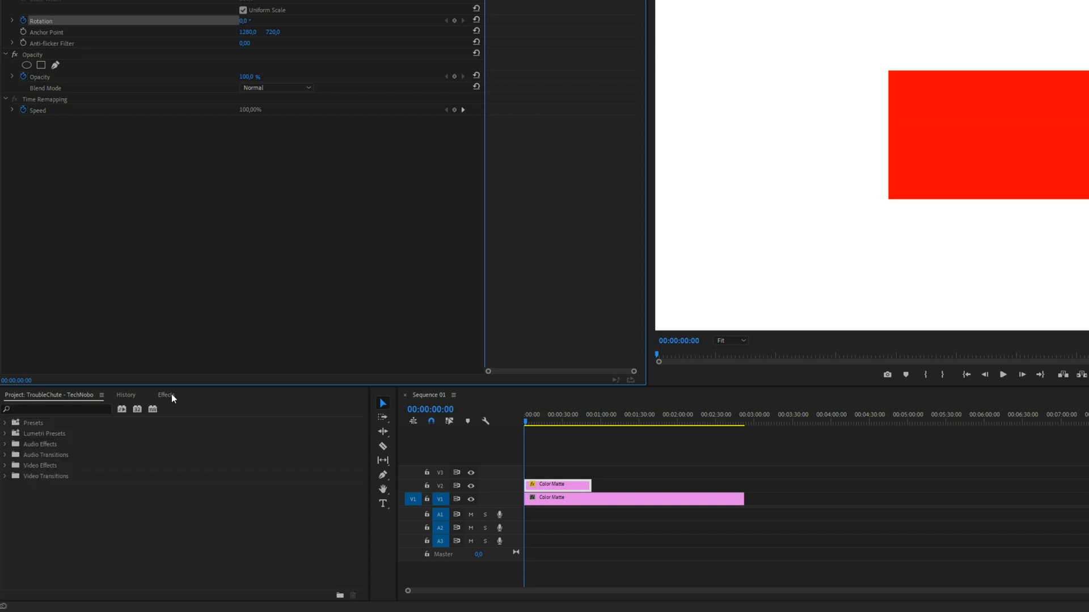
Find the Transform effect in the Effects panel and apply it to the red matte clip.
left_click(165, 395)
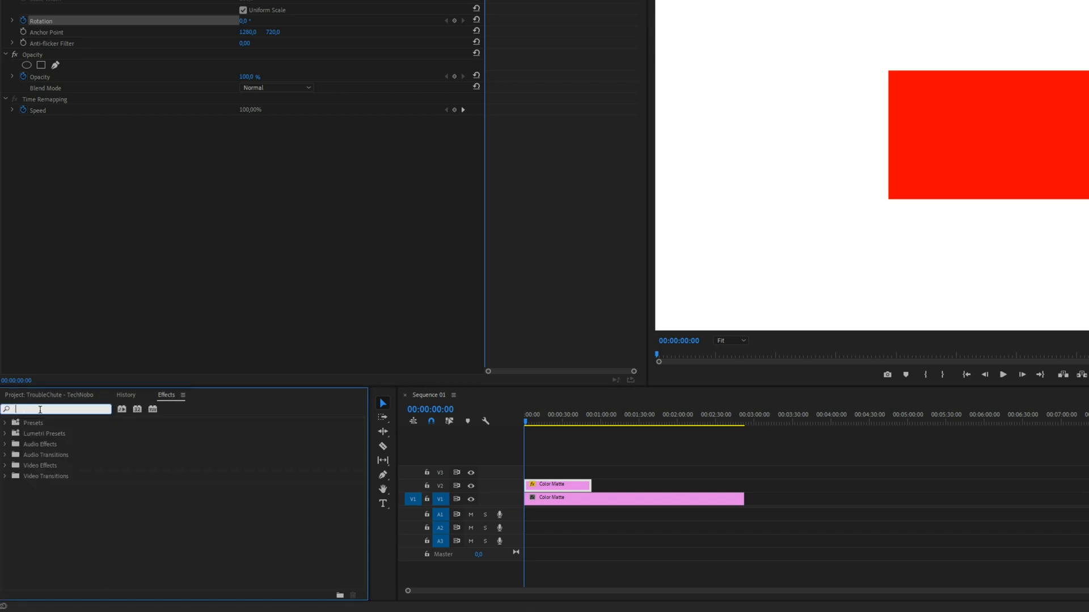
type("transf")
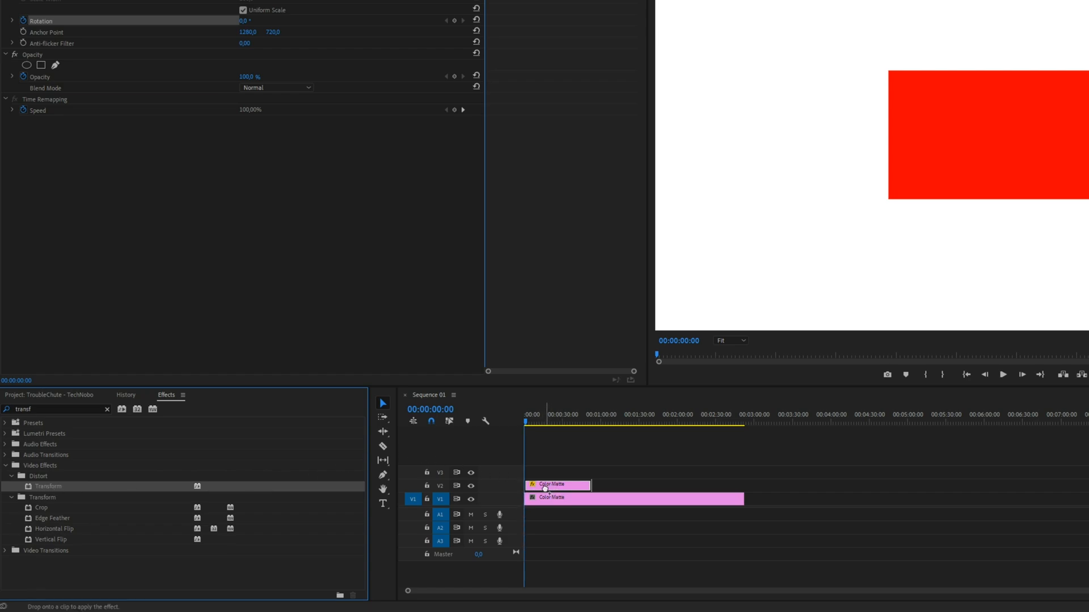
left_click_drag(48, 487, 556, 484)
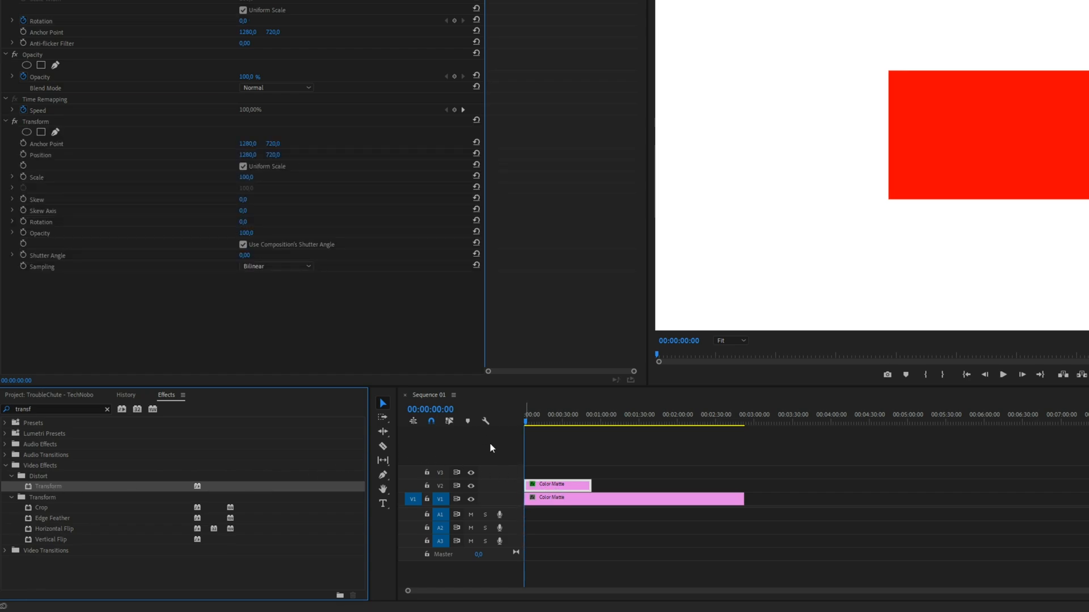
Keyframe the Transform position, scale (70) and rotation so the red matte tilts and shrinks.
left_click(40, 154)
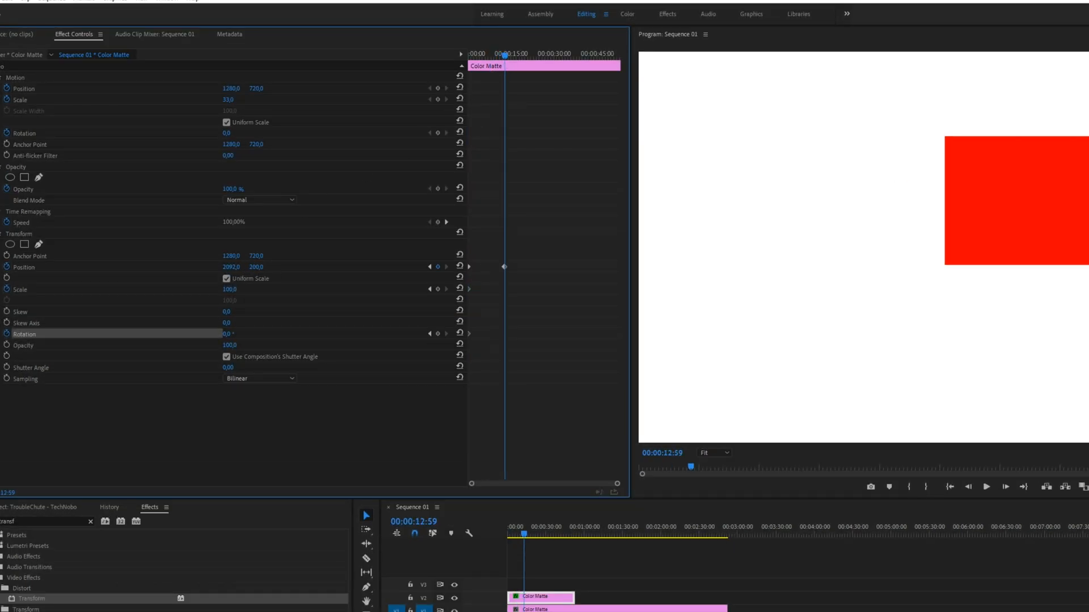
type("70")
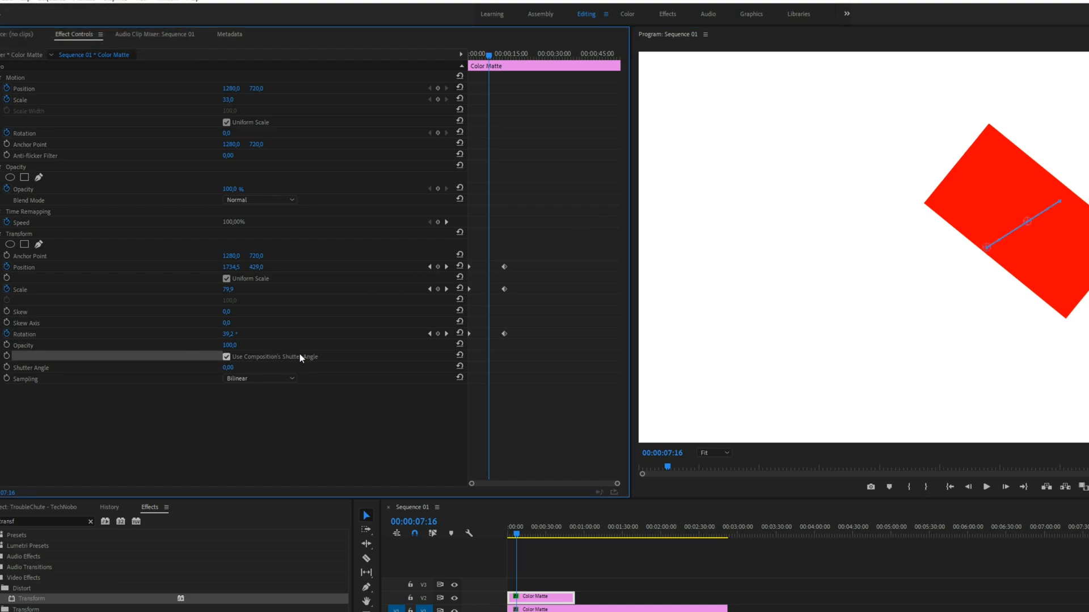
Disable Use Composition's Shutter Angle and set the Transform shutter angle to 360.
left_click(227, 356)
type("360")
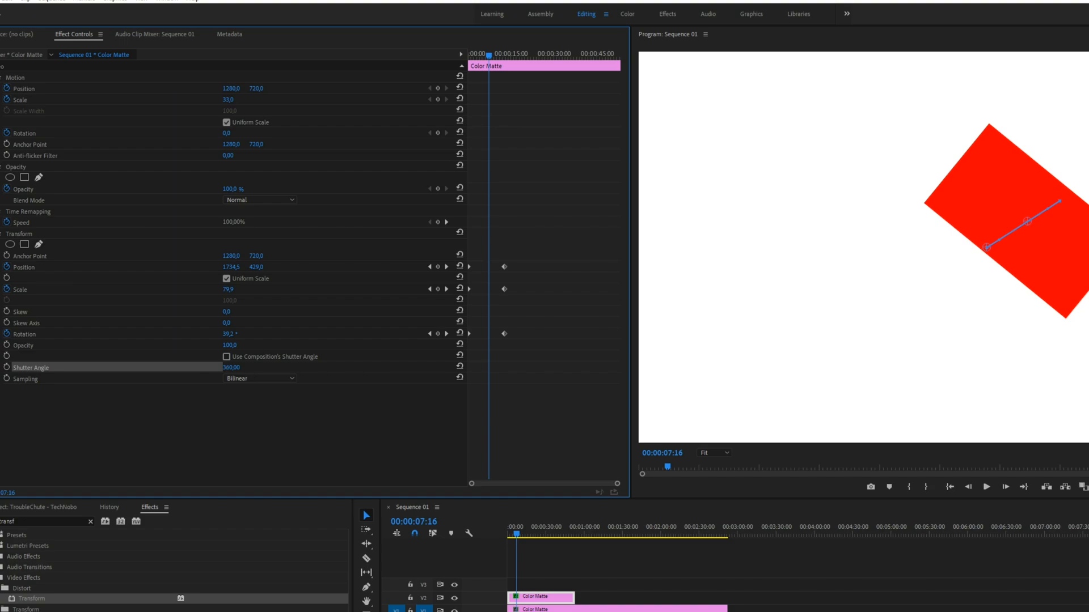
double_click(232, 367)
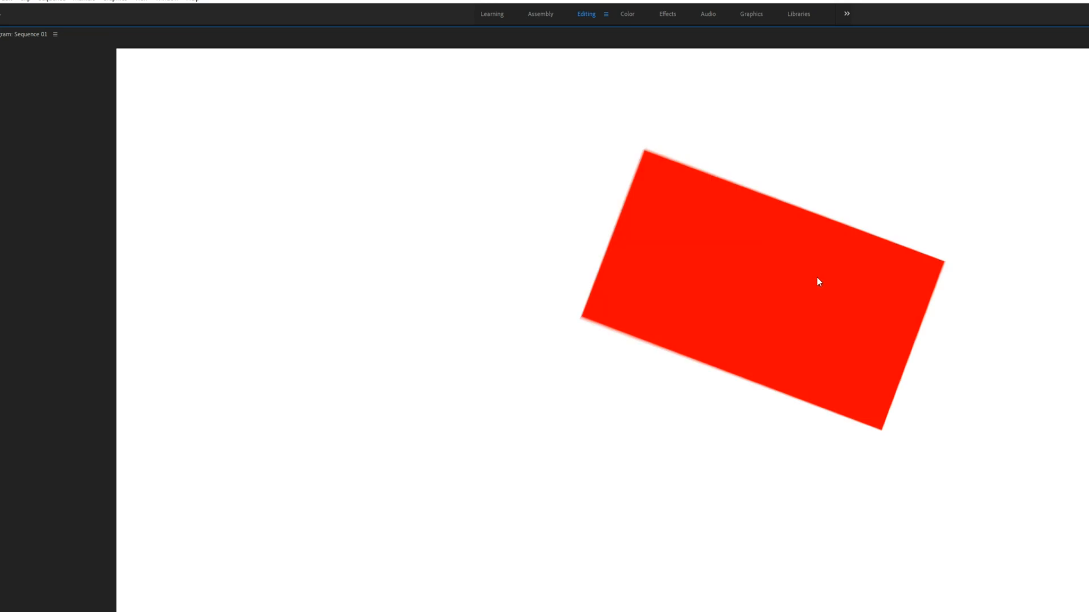
mouse_move(567, 335)
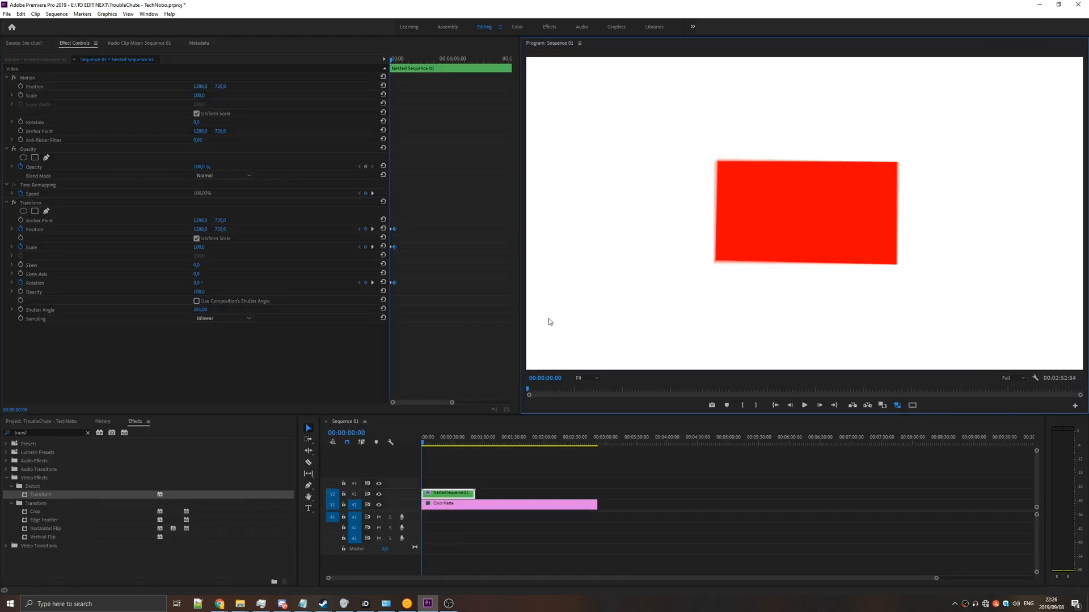
mouse_move(36, 91)
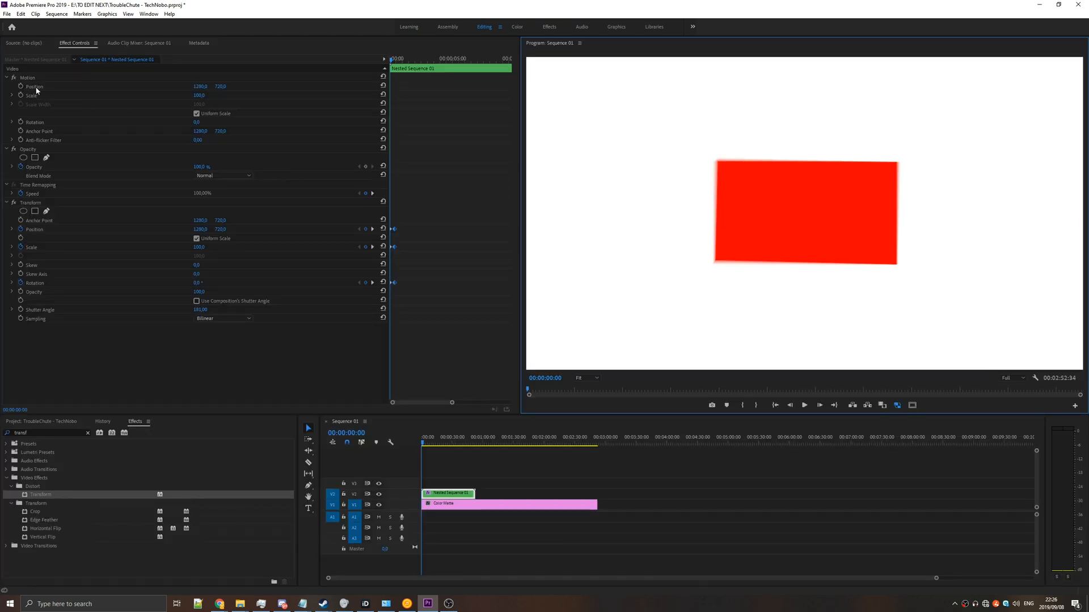
Show the motion path and set the nested clip's Transform sampling to Bicubic.
left_click(35, 121)
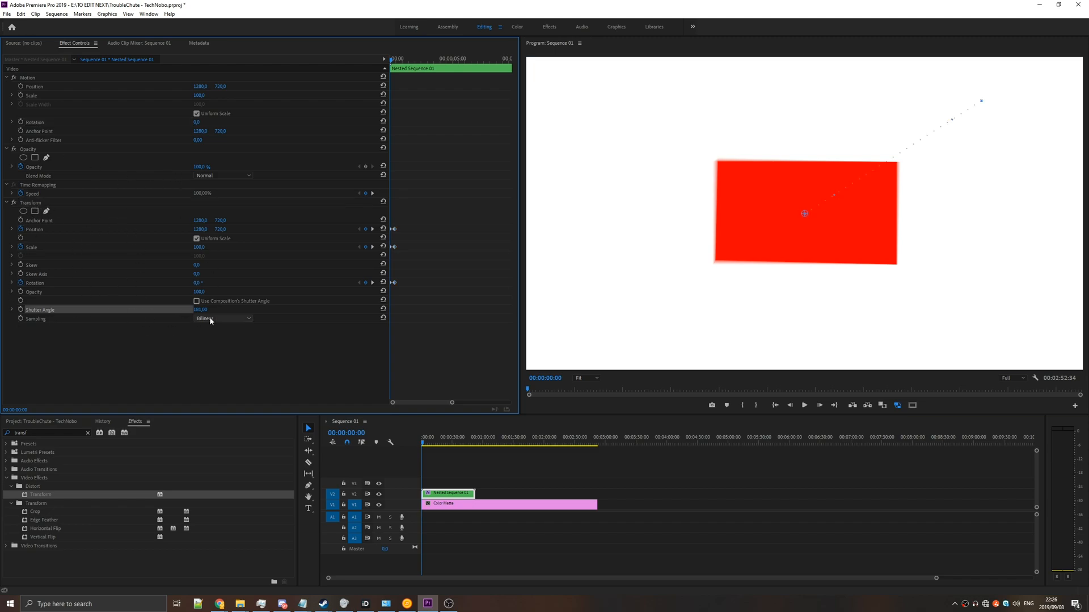
left_click(222, 317)
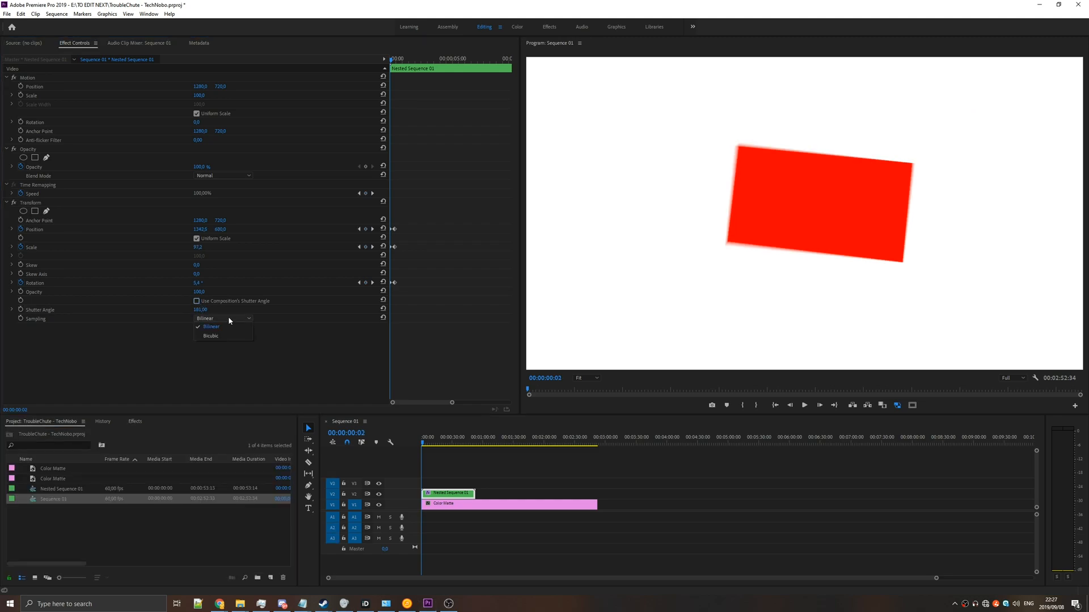
left_click(211, 336)
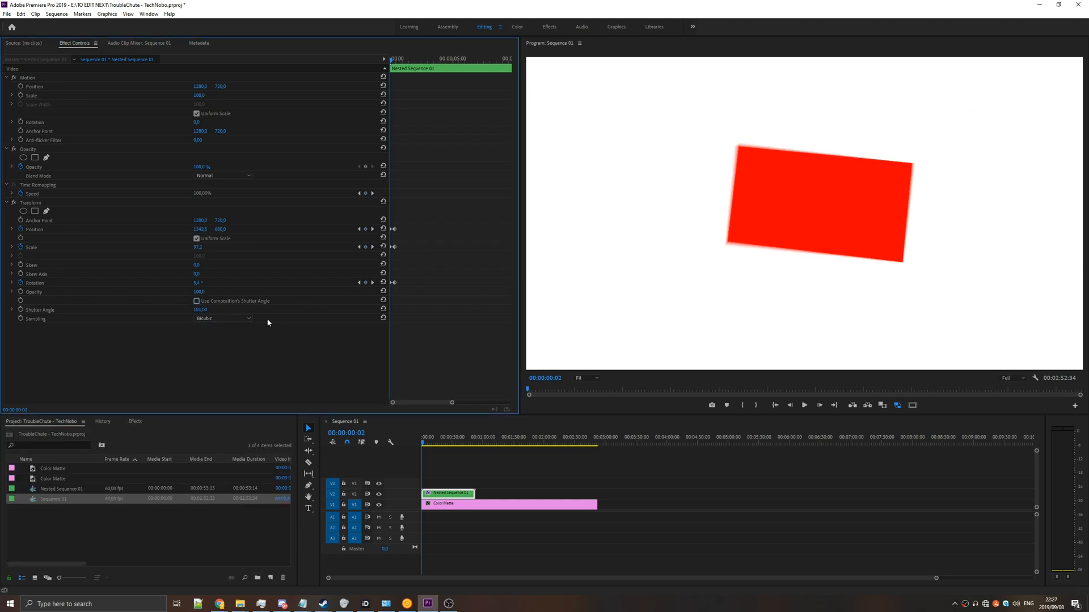
left_click(222, 318)
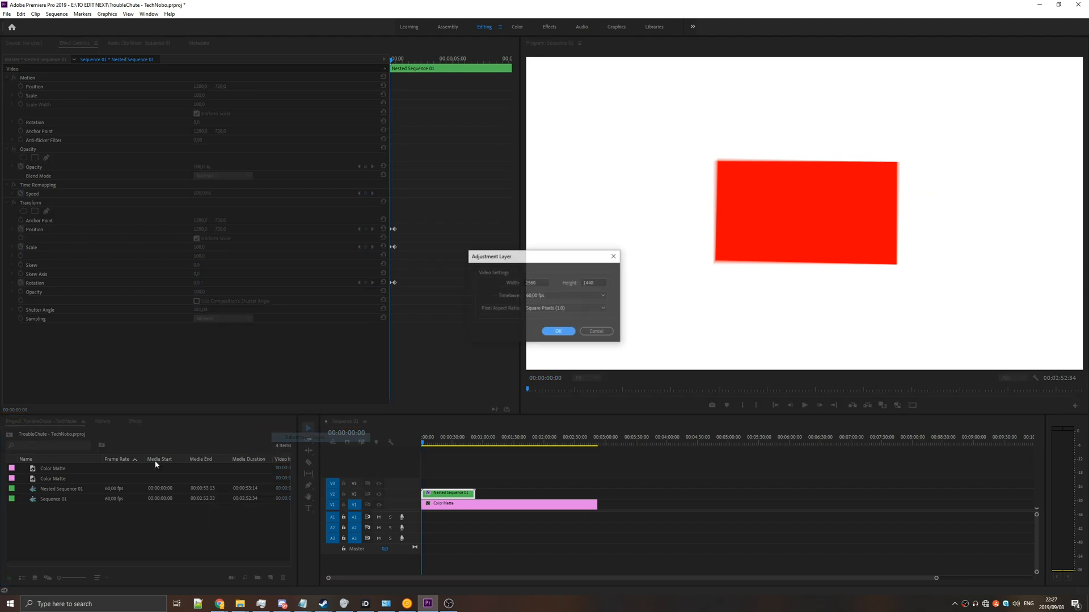
Confirm the new adjustment layer and select the nested clip's Transform effect for copying.
left_click(558, 330)
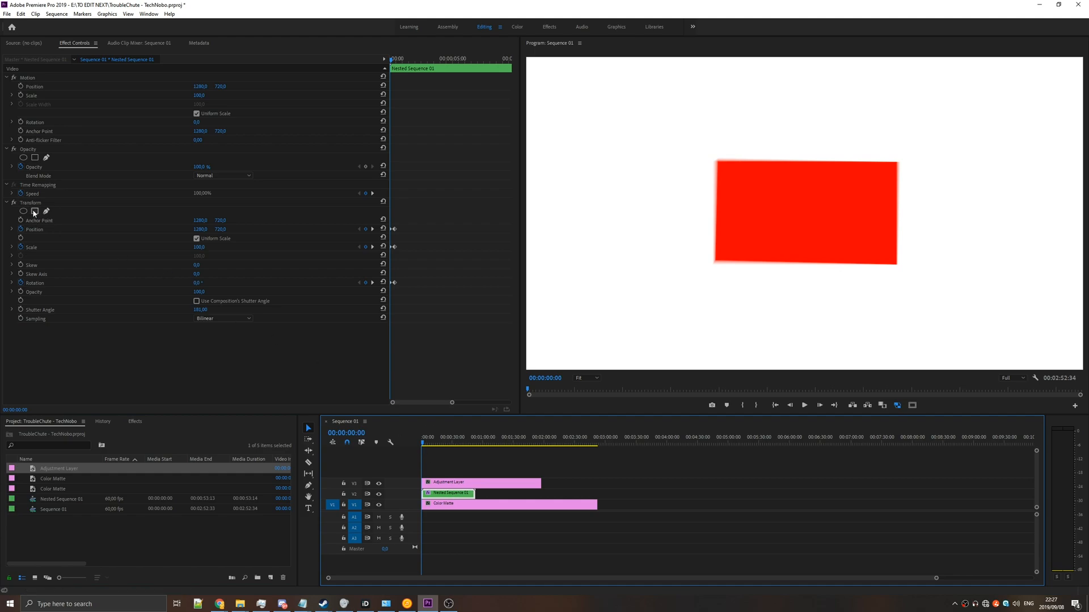
left_click(478, 483)
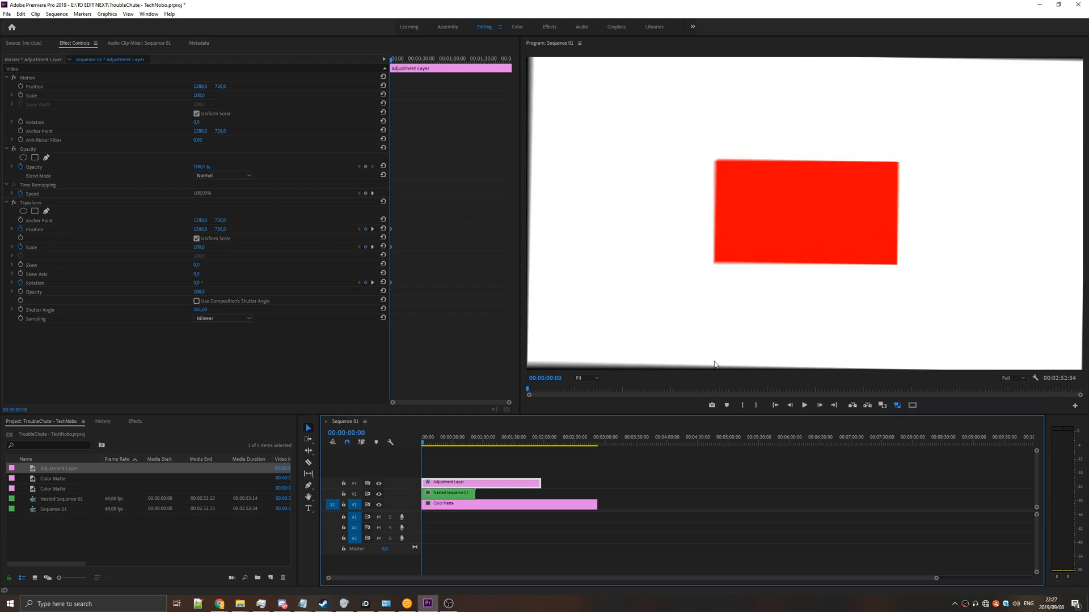
Paste the keyframed Transform with motion blur onto the adjustment layer clip.
left_click(615, 437)
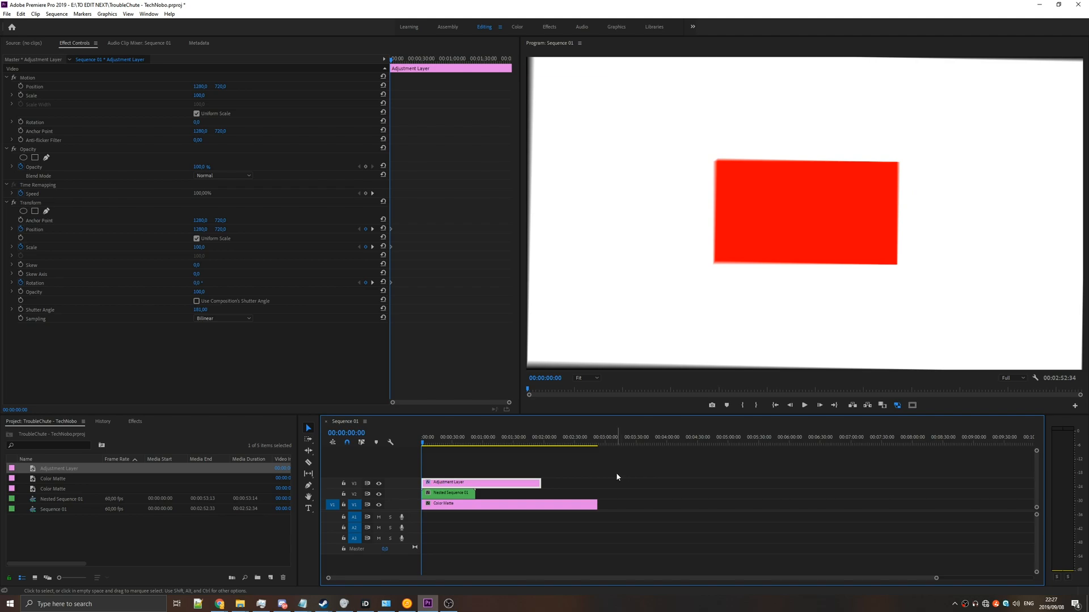
mouse_move(605, 481)
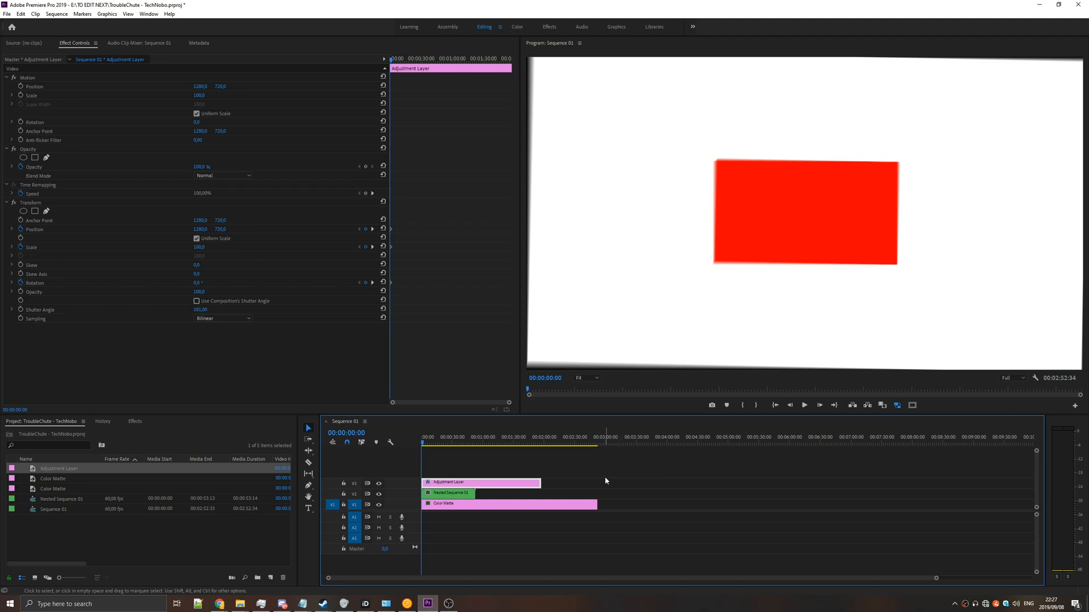